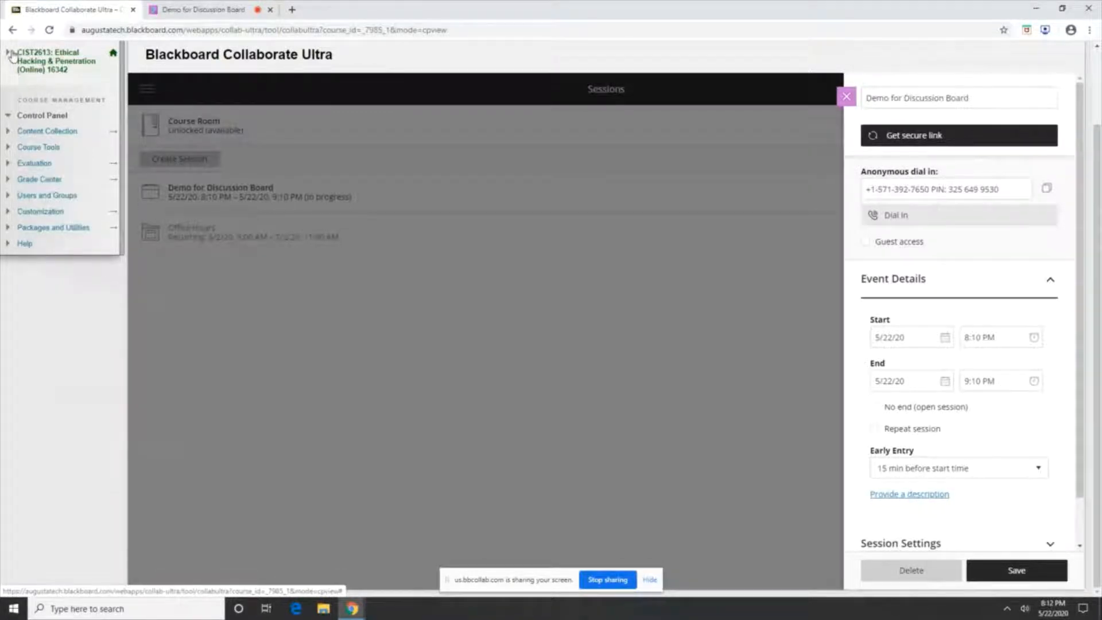
# - Bring up the course Discussion Board forum list, after briefly viewing Announcements
pyautogui.click(45, 218)
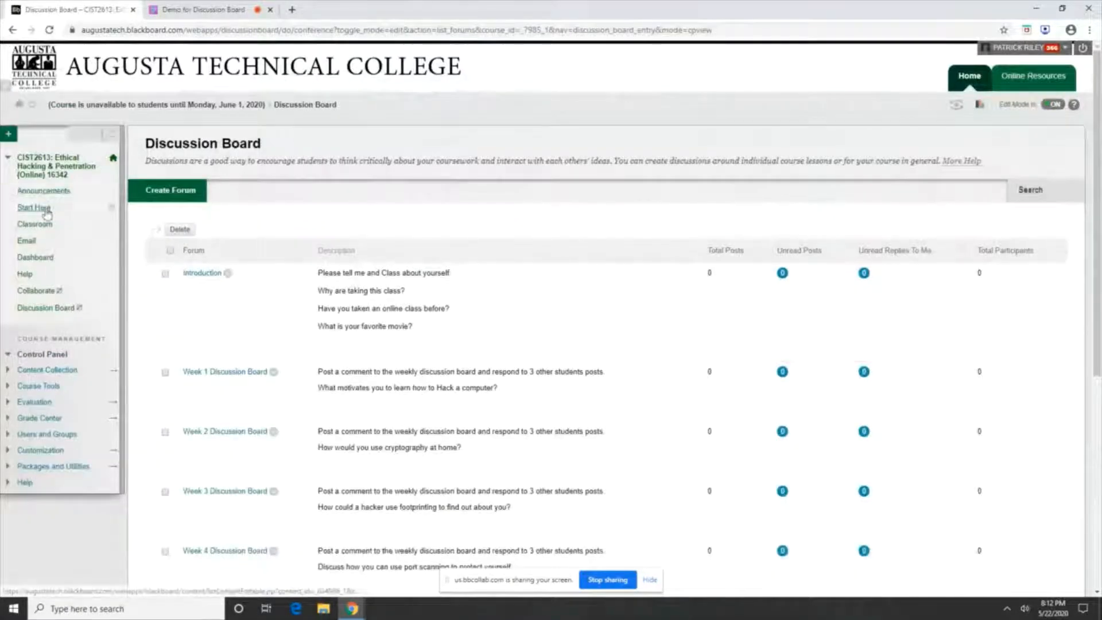
pyautogui.click(43, 190)
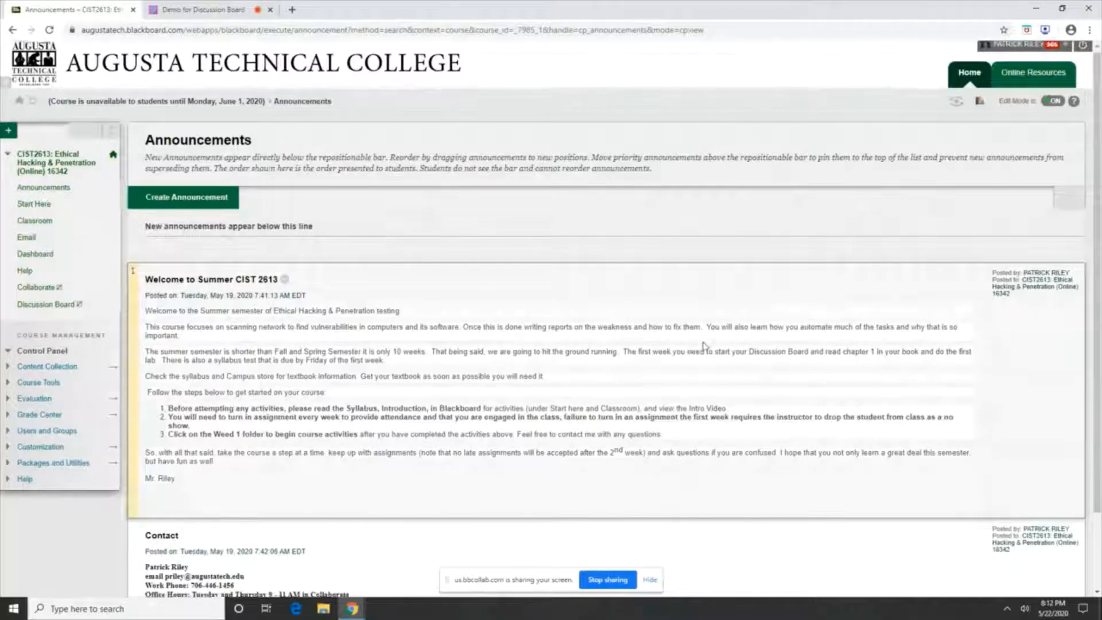
pyautogui.scroll(-3)
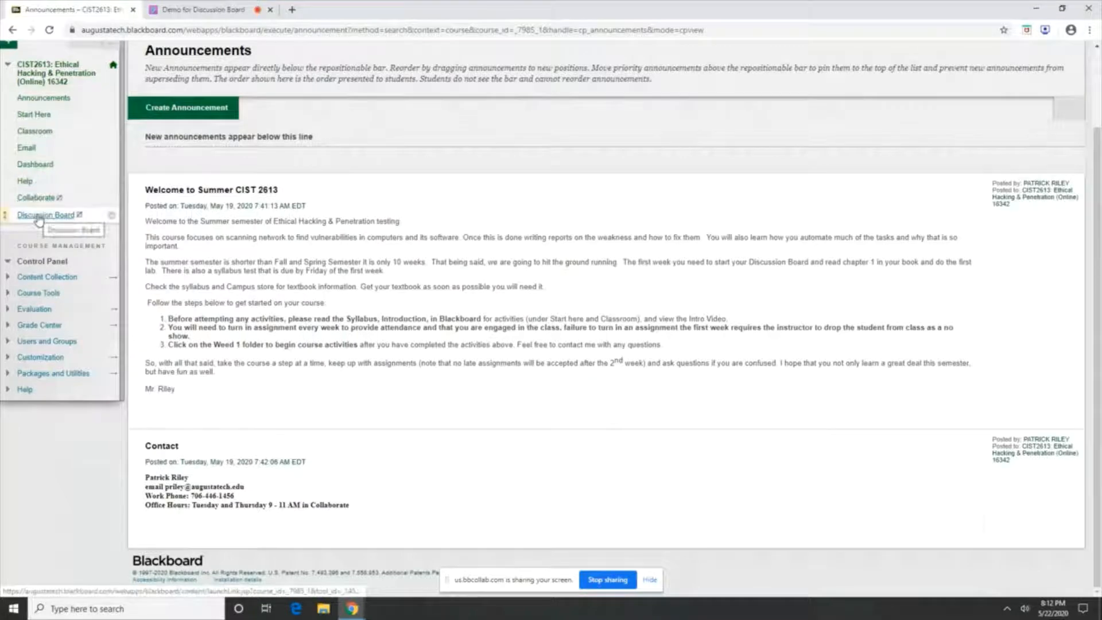
pyautogui.click(44, 215)
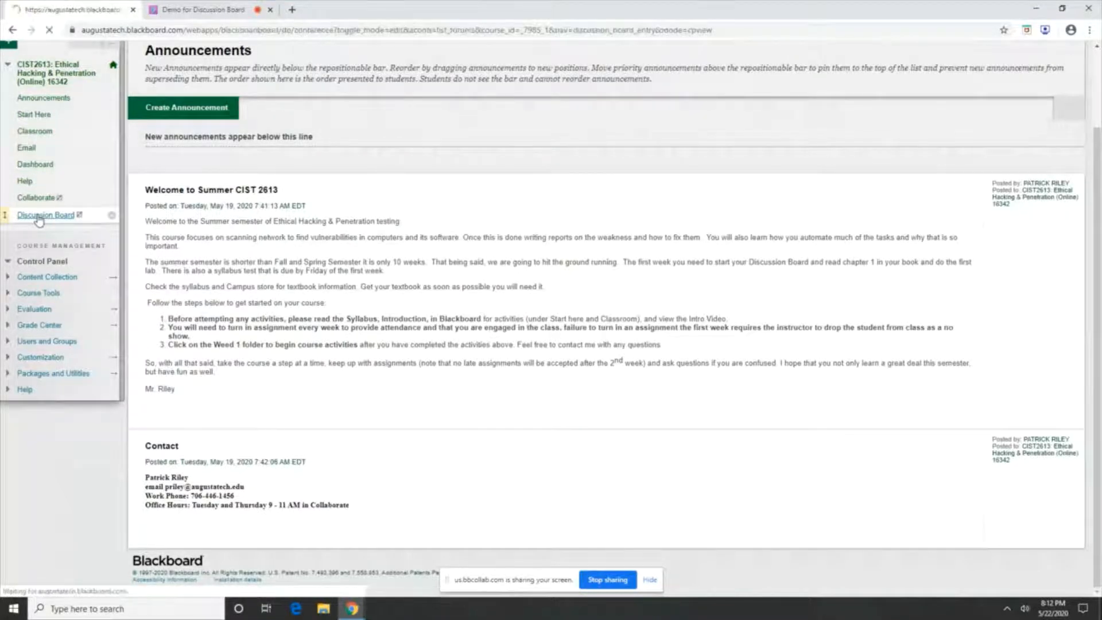
pyautogui.click(45, 215)
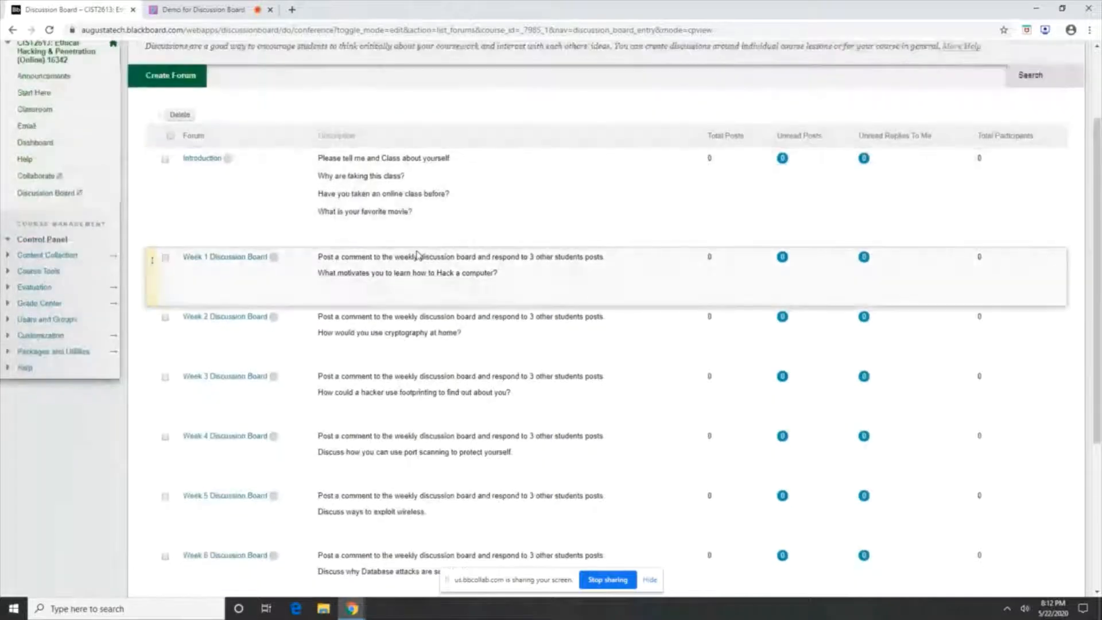
pyautogui.scroll(-3)
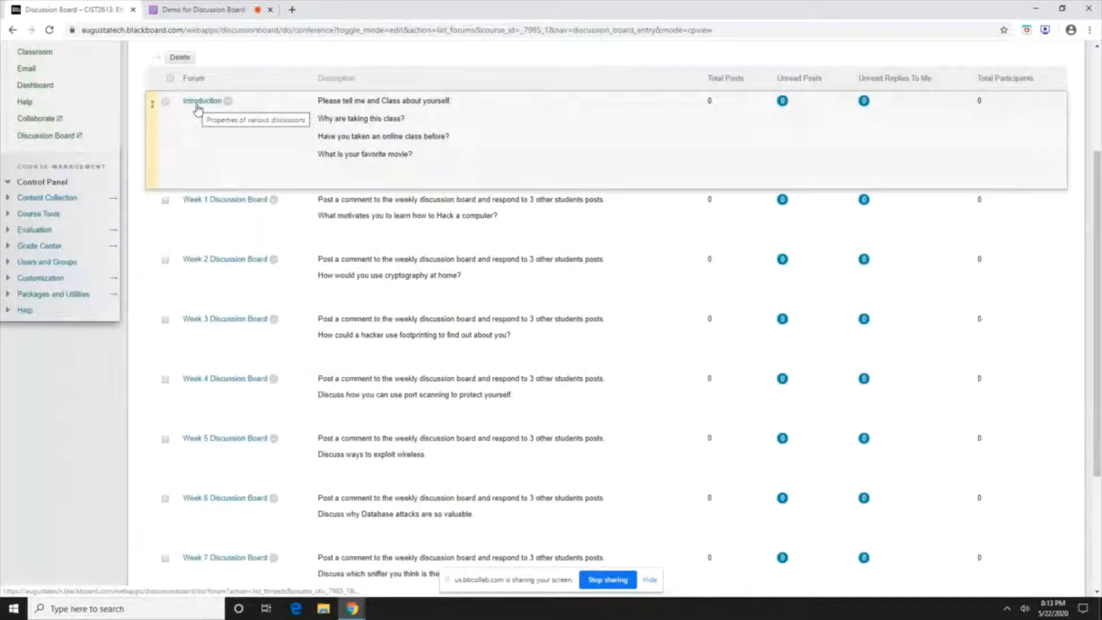
# - Start a new thread in the Introduction forum with subject 'Introduction'
pyautogui.click(203, 101)
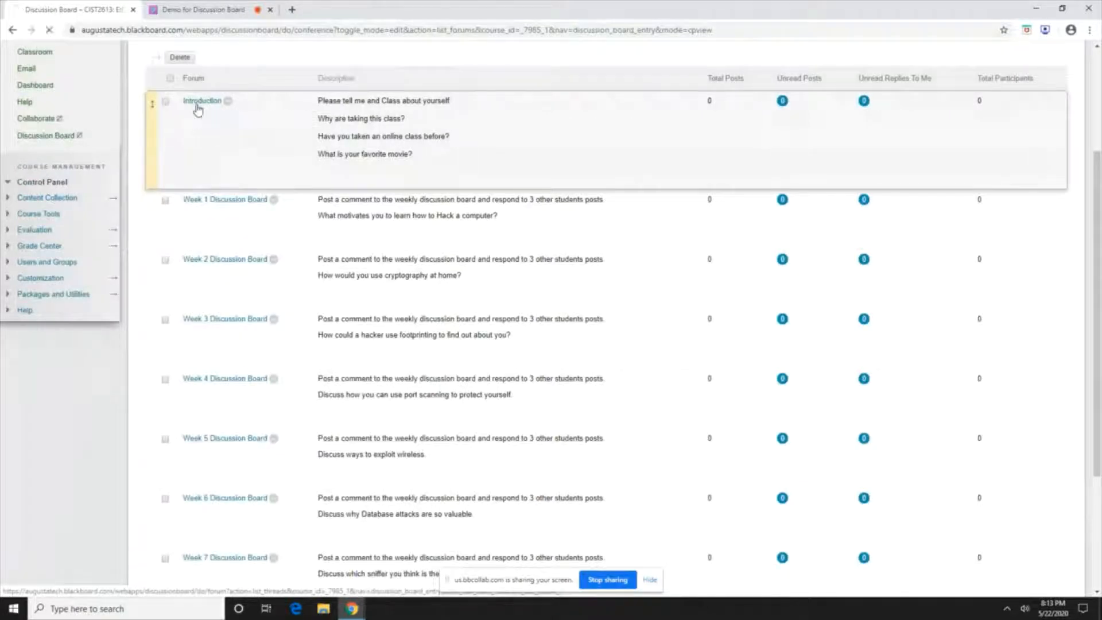
pyautogui.click(202, 100)
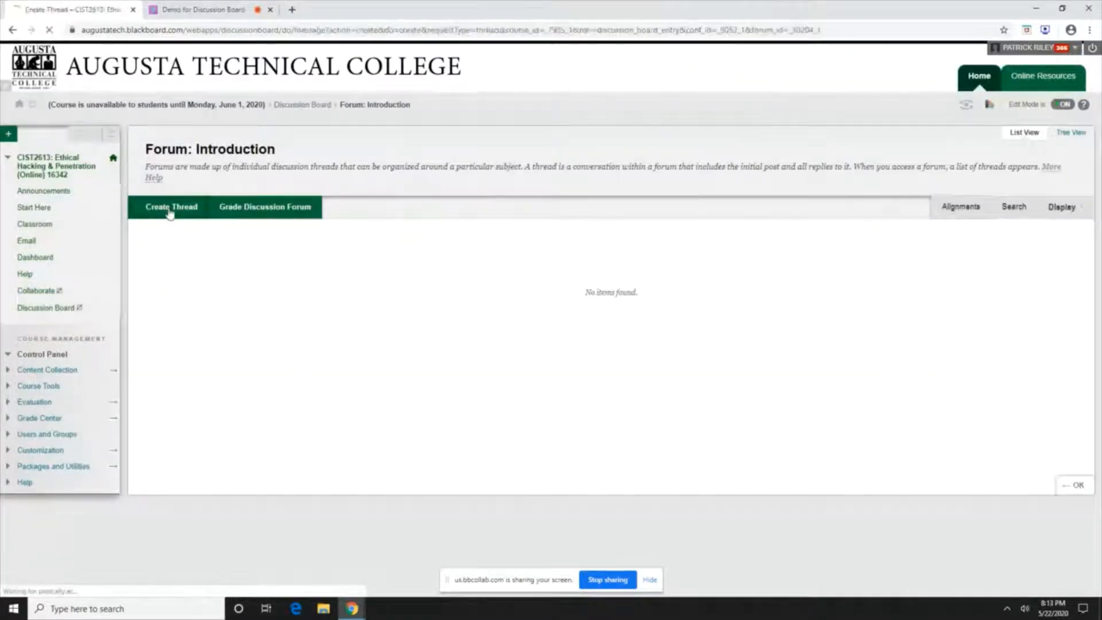
pyautogui.click(171, 207)
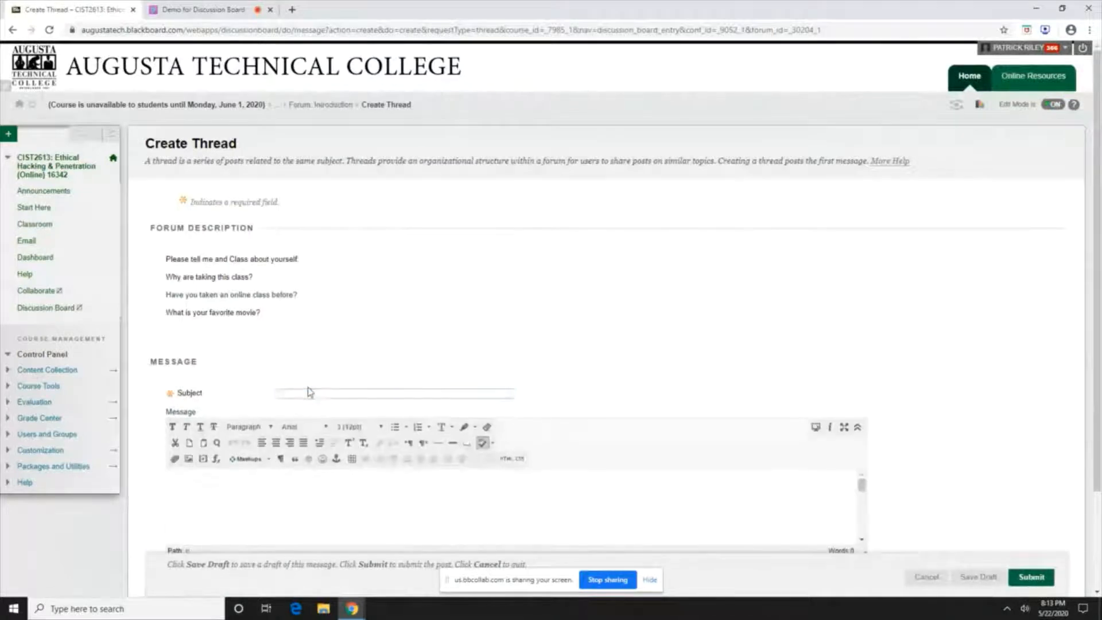
pyautogui.click(393, 392)
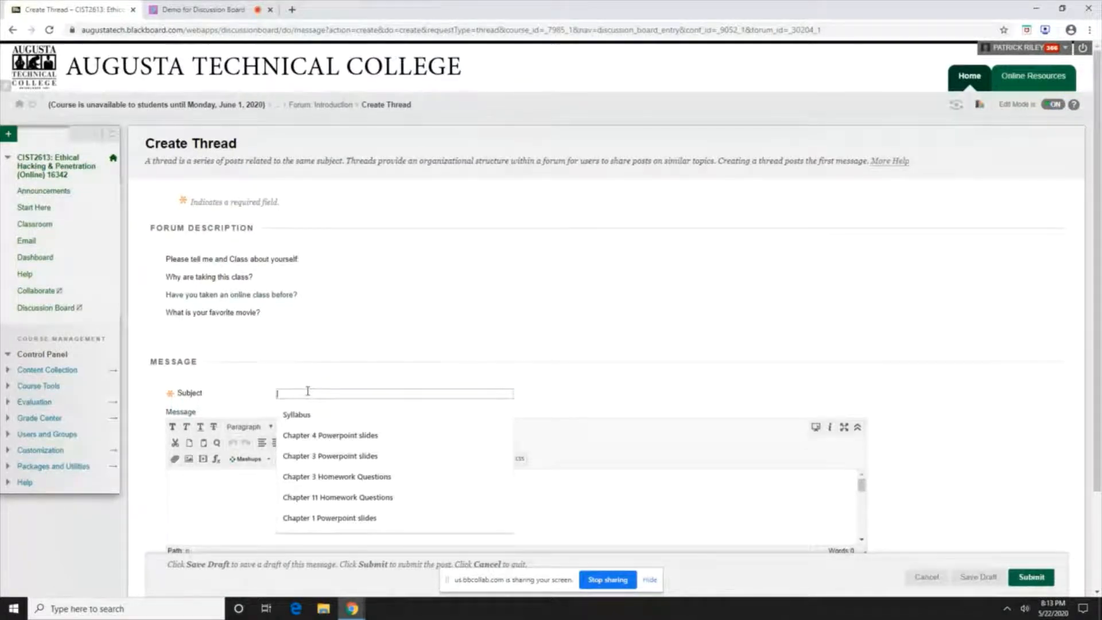
pyautogui.write('Int')
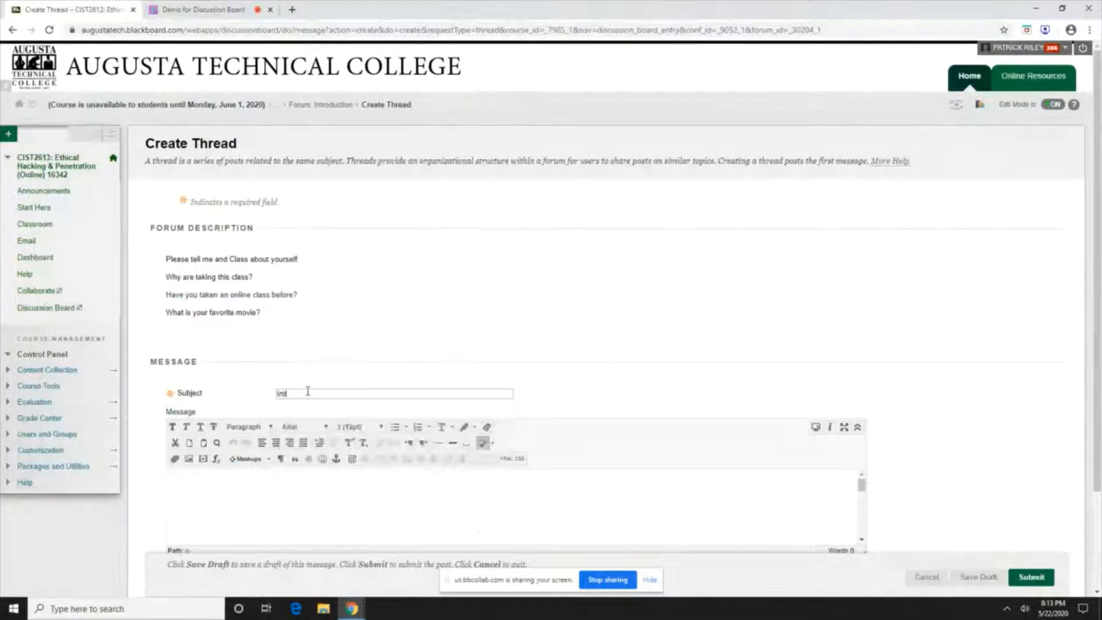
pyautogui.write('Introduc')
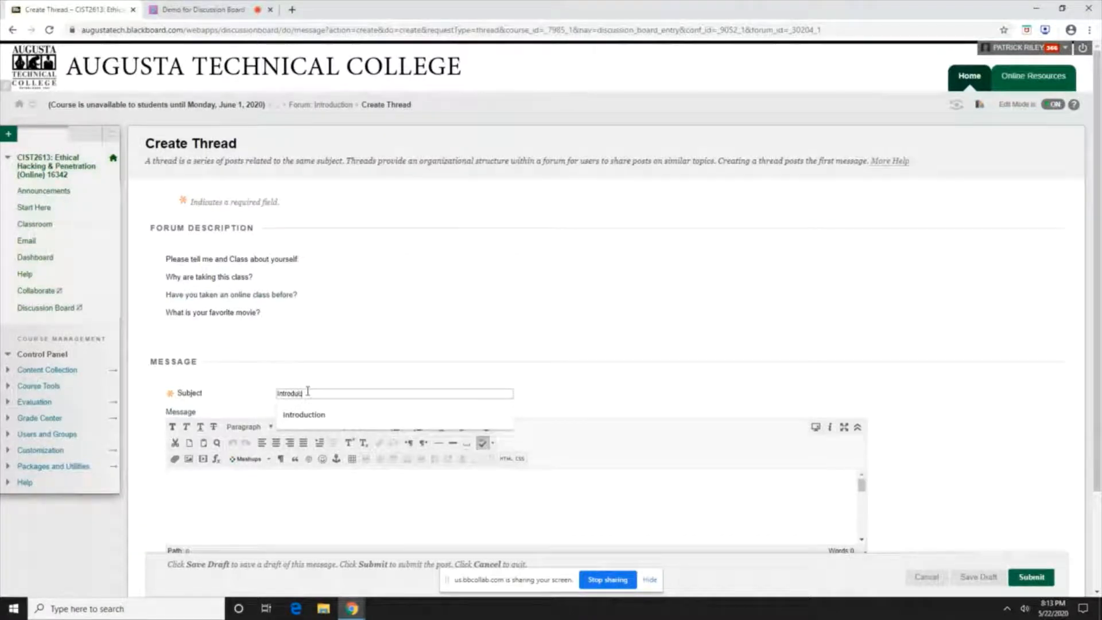
pyautogui.click(304, 413)
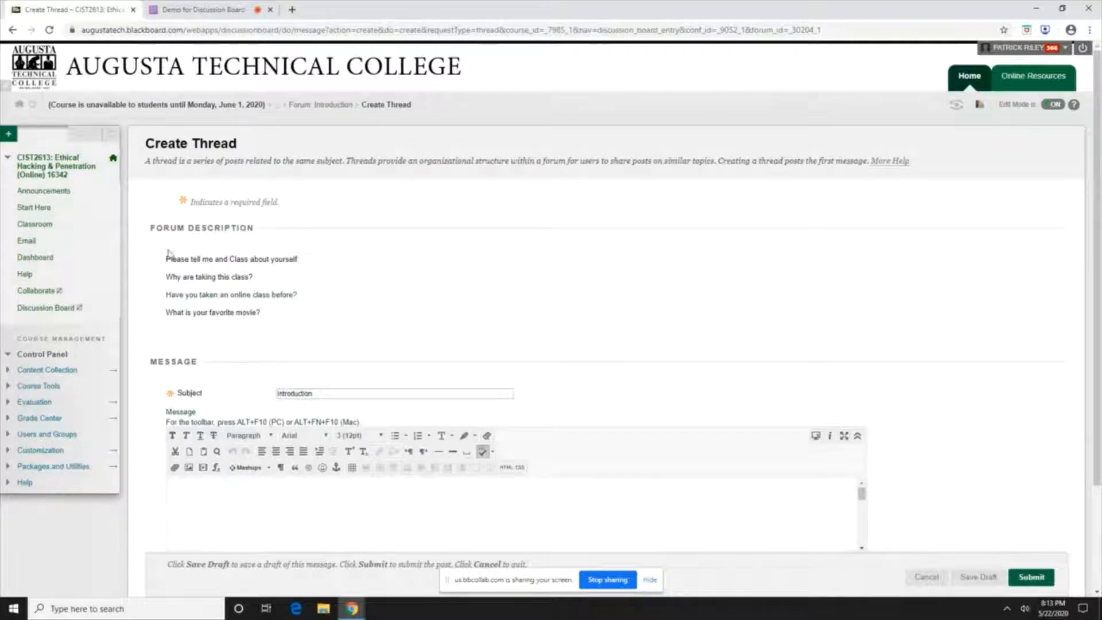
# - Type a 'Hello!' greeting and answers about yourself, including having taken online classes
pyautogui.scroll(-3)
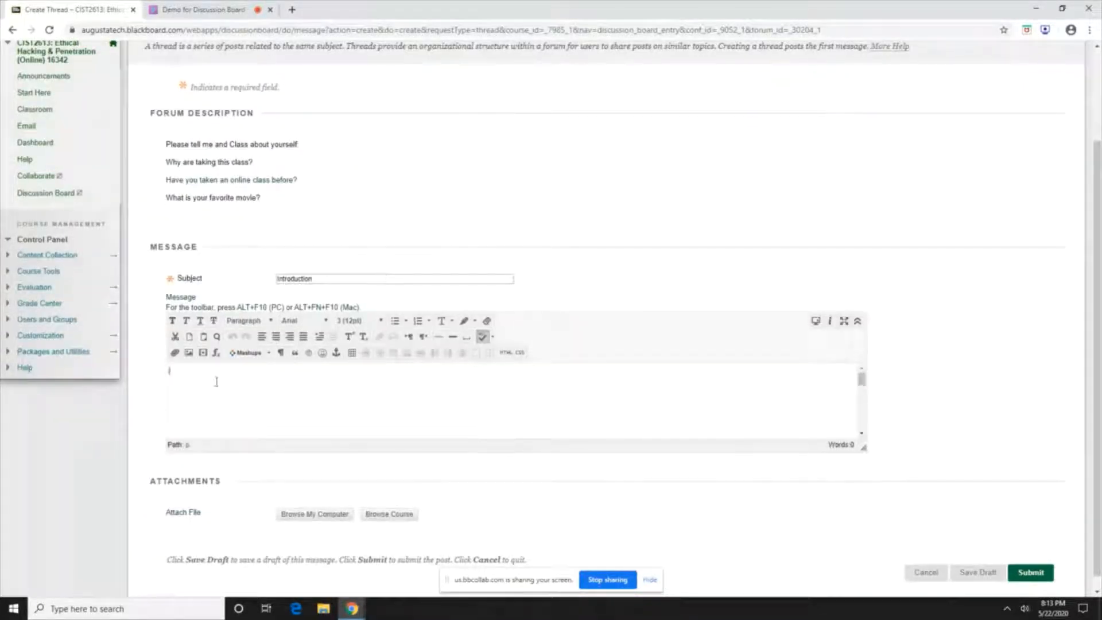
pyautogui.write('Hell')
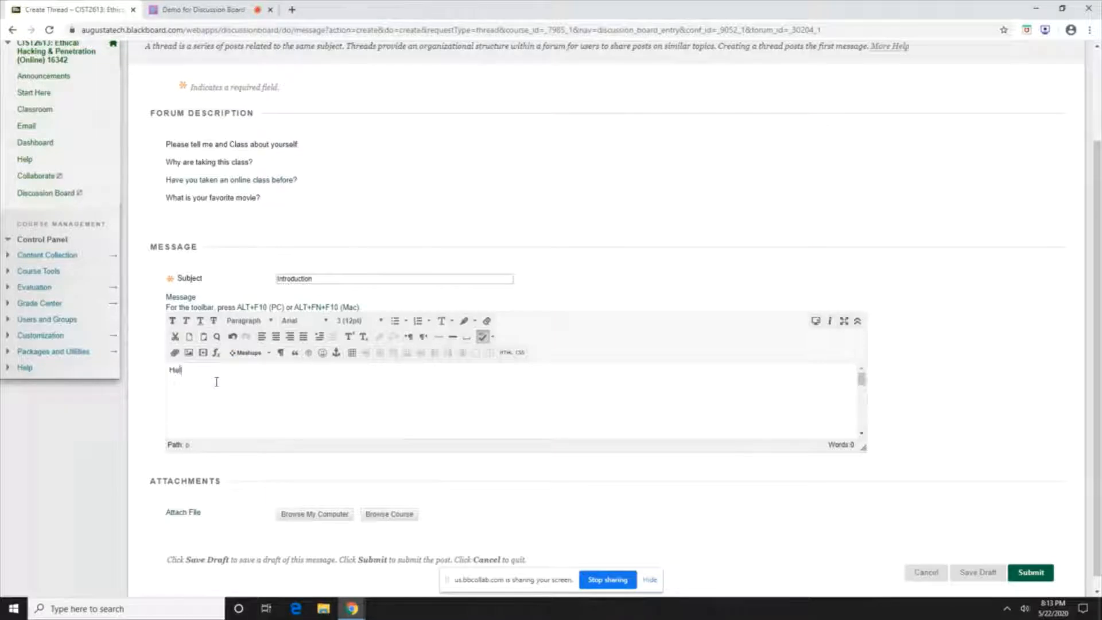
pyautogui.write('ello!')
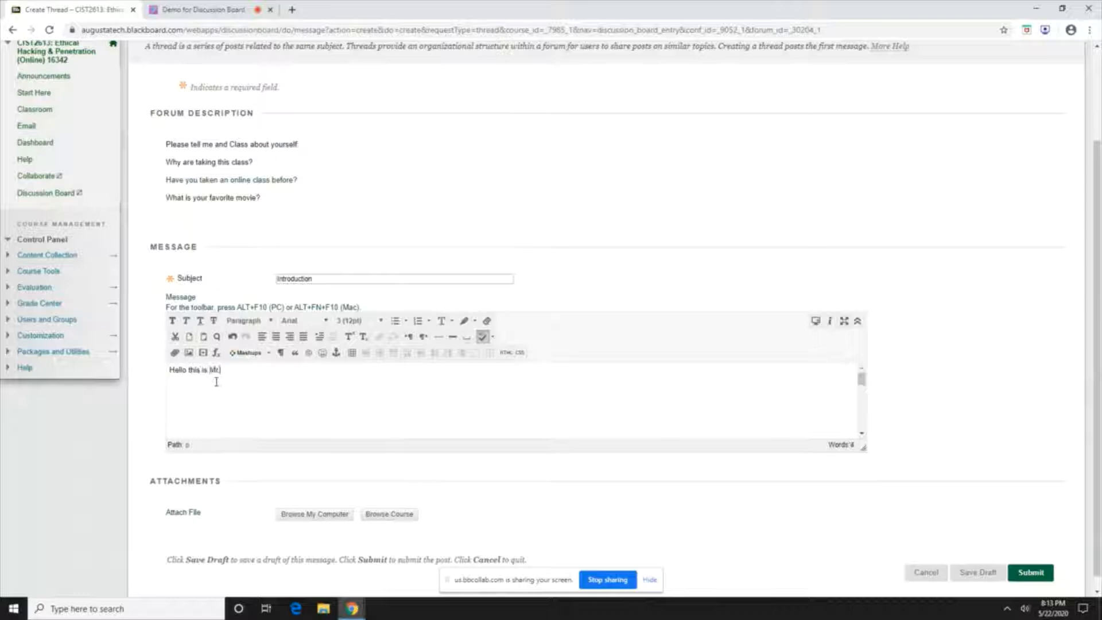
pyautogui.write('Riley I will be your instructor for this class. I have been')
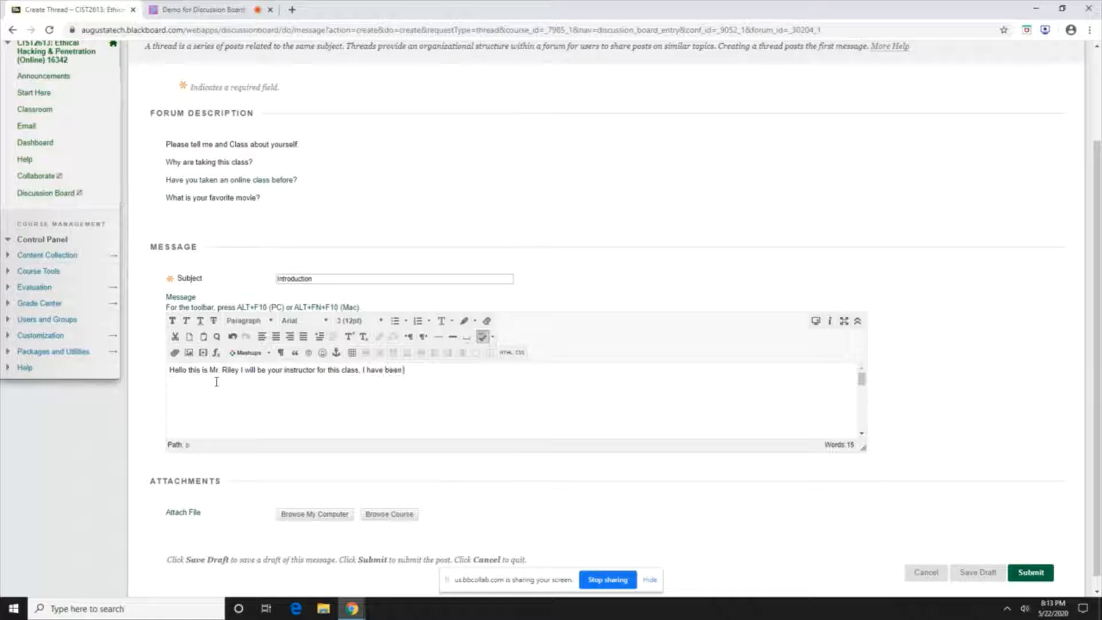
pyautogui.write('with Augusta Tech f')
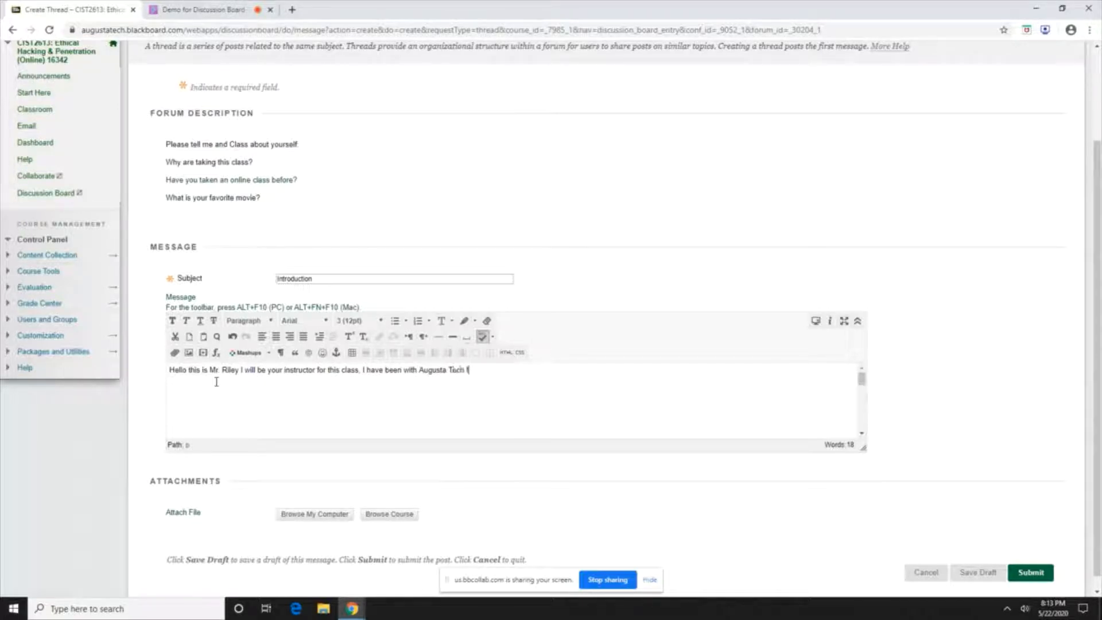
pyautogui.write('or')
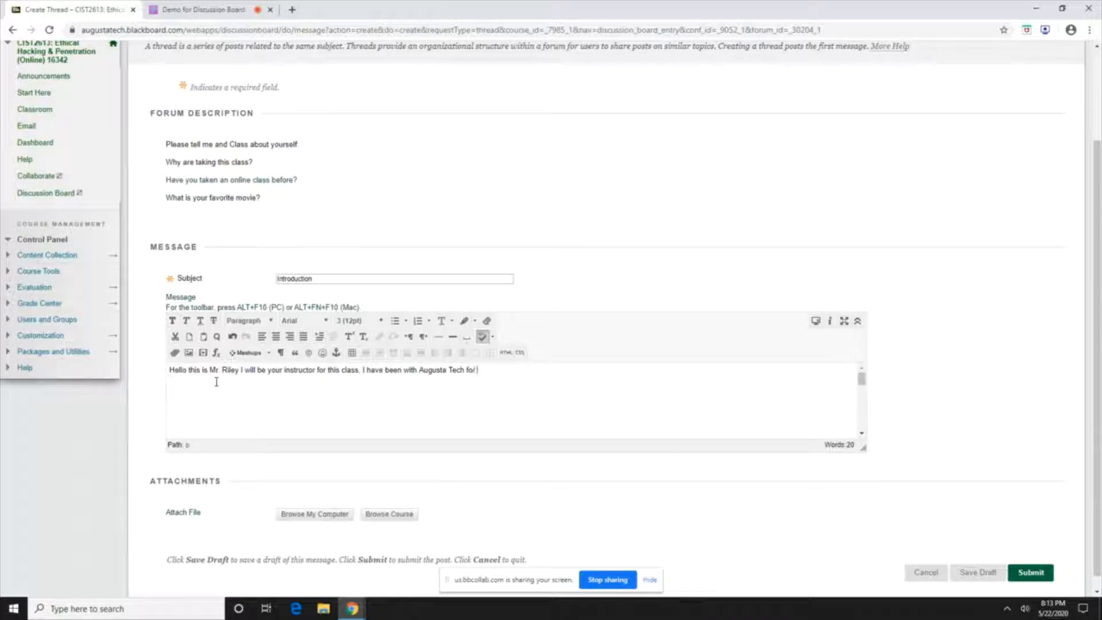
pyautogui.write('10 years now.')
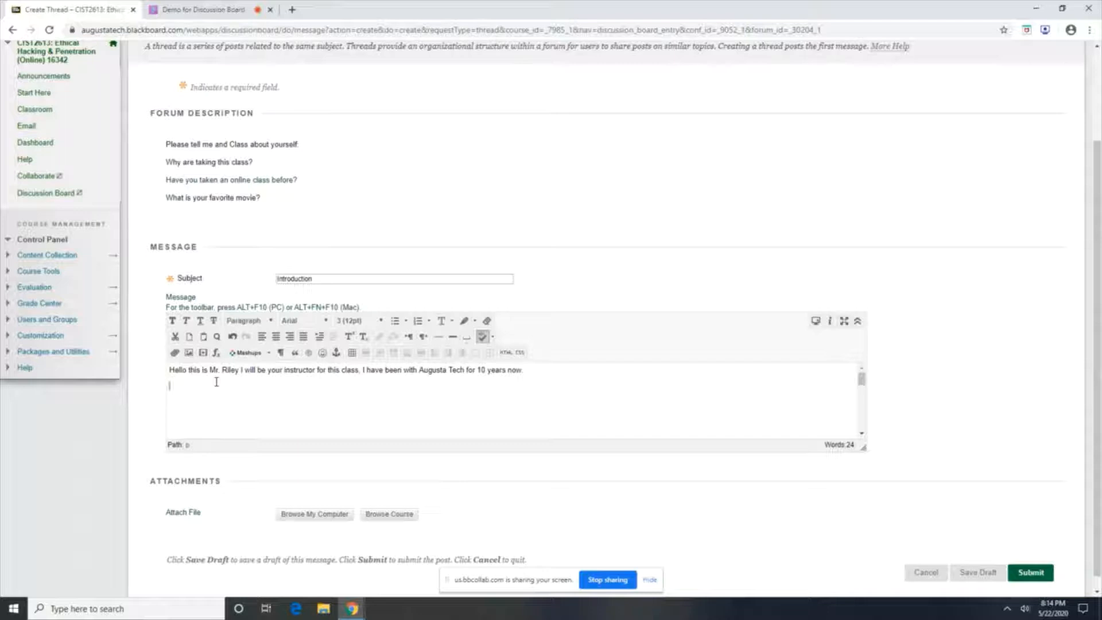
pyautogui.write('I am taking this')
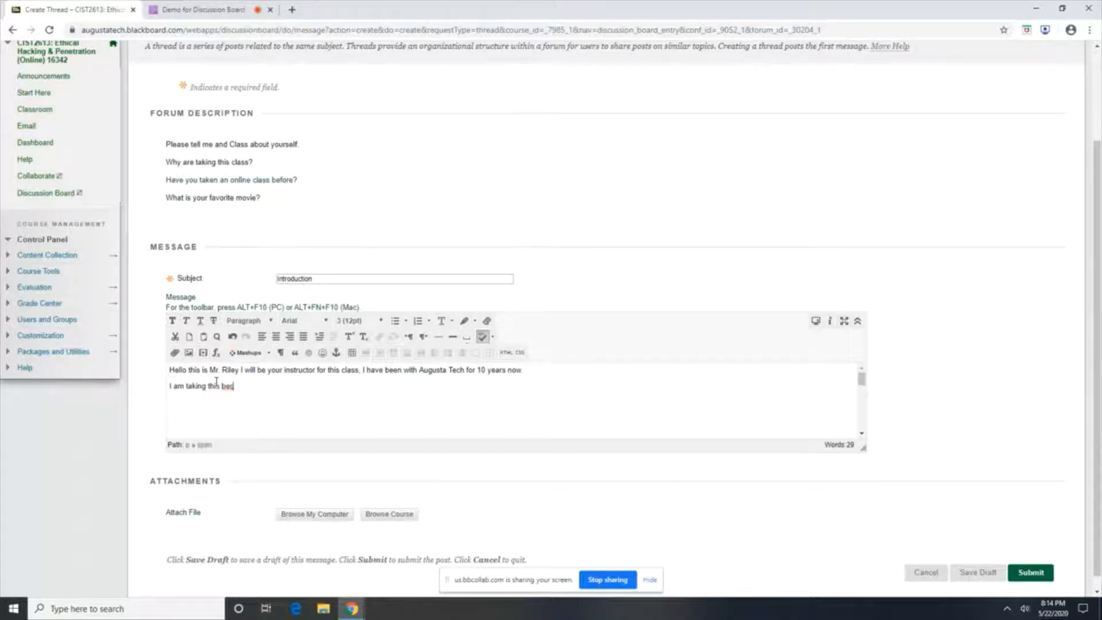
pyautogui.write('because t')
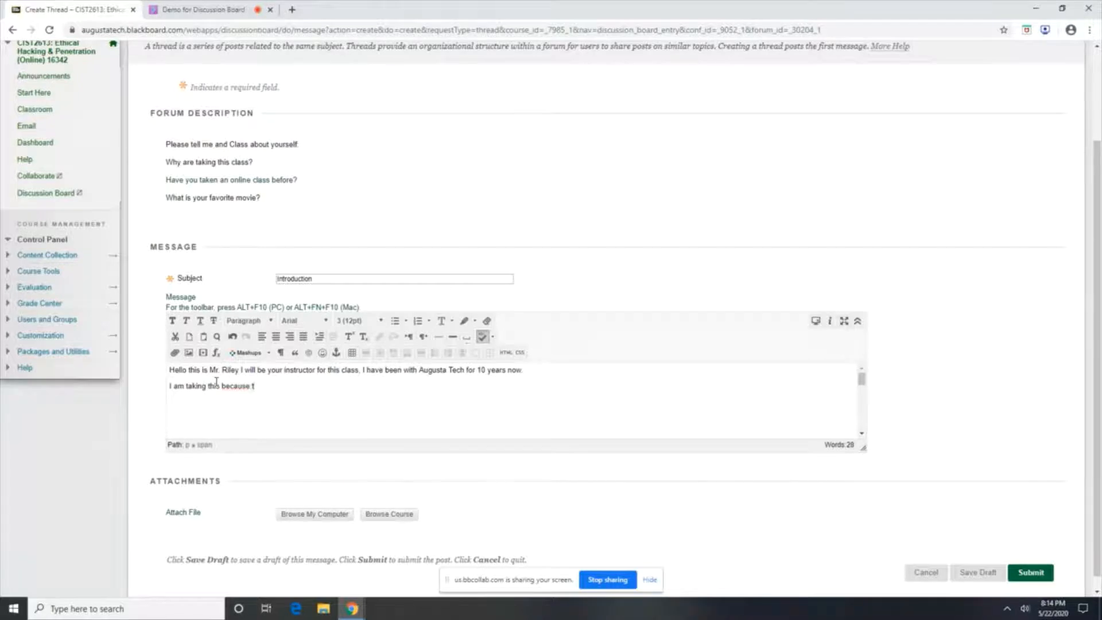
pyautogui.write('I am the instructor')
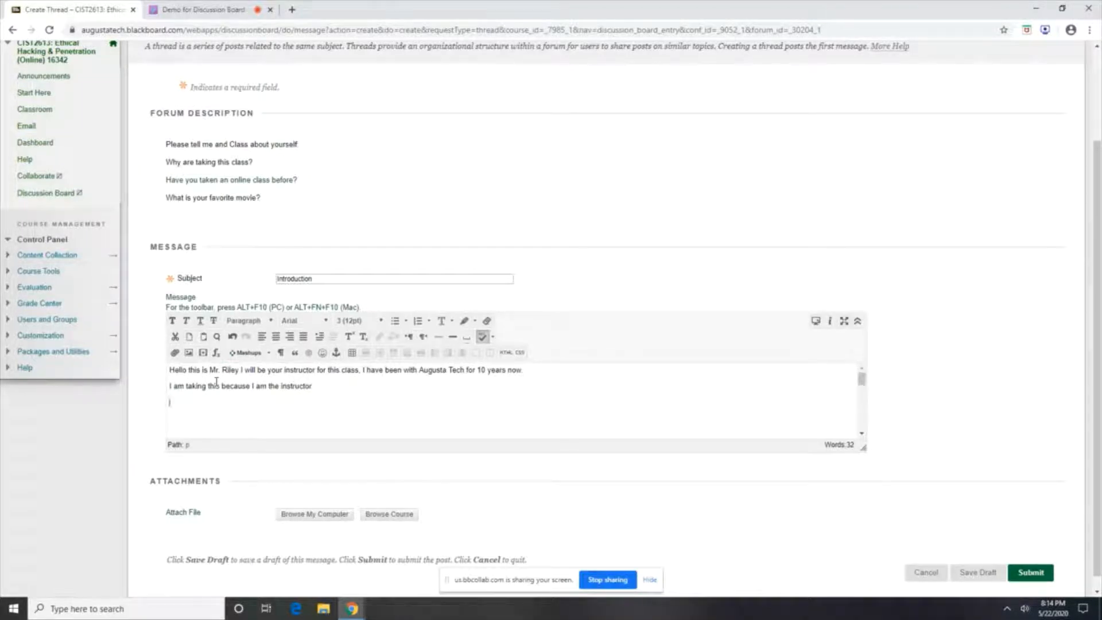
pyautogui.write('Yes I have')
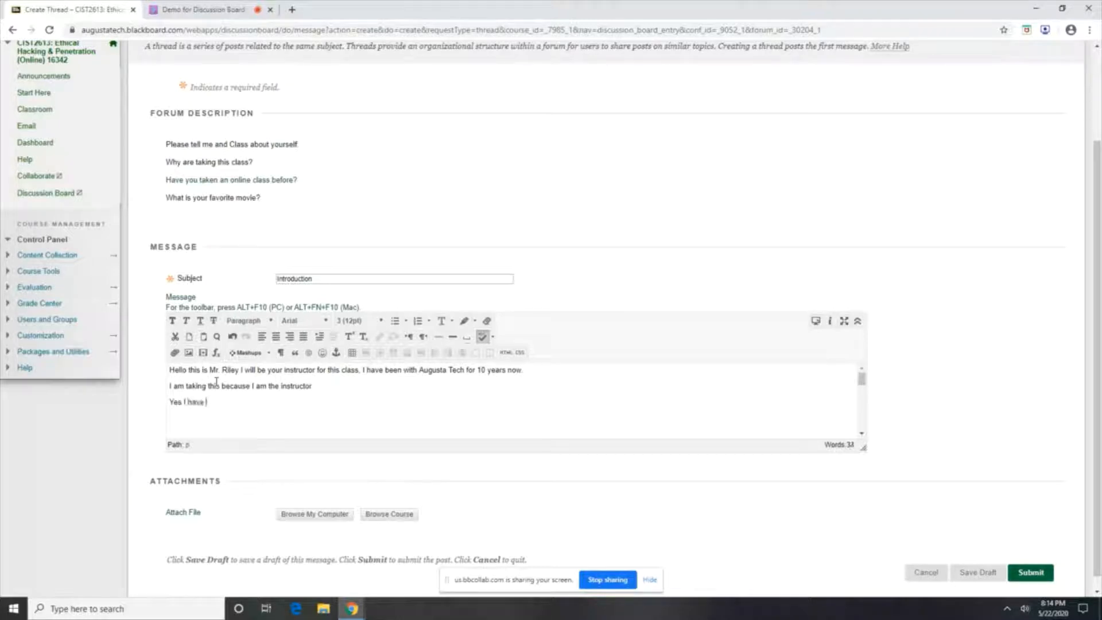
pyautogui.write('taken')
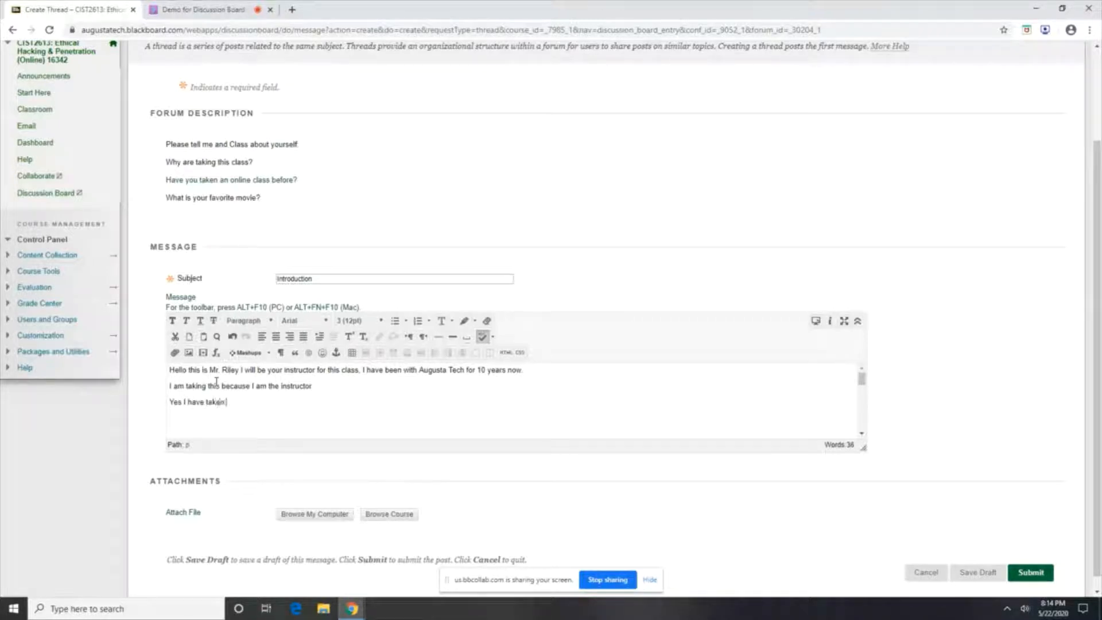
pyautogui.write('online classes befor')
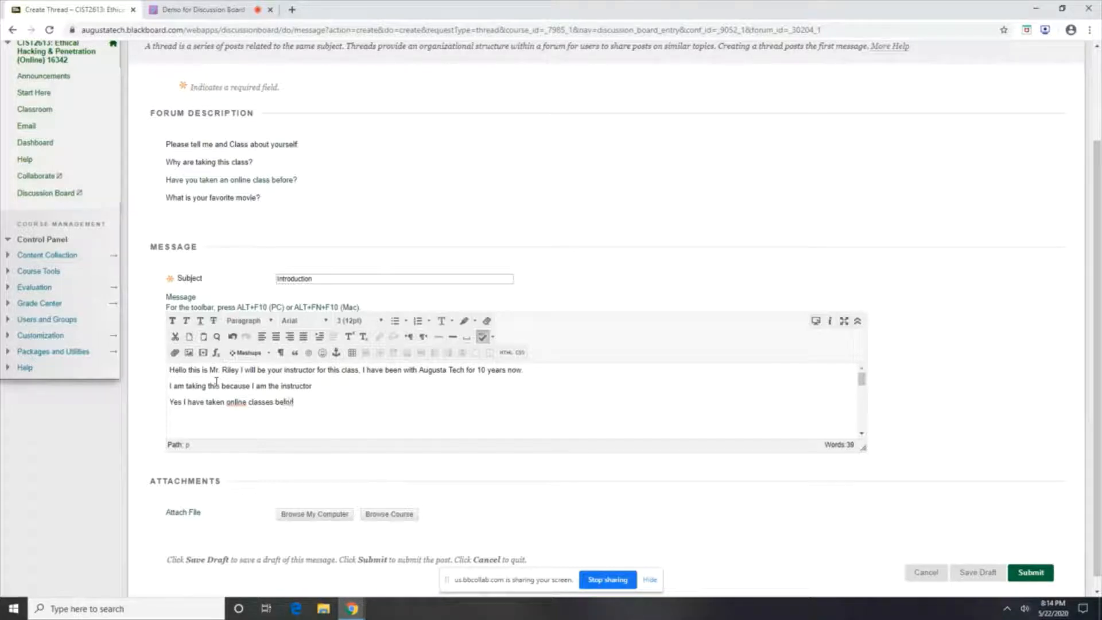
# - Add a final line: 'My favorite movie is anything Star Trek.'
pyautogui.press('Enter')
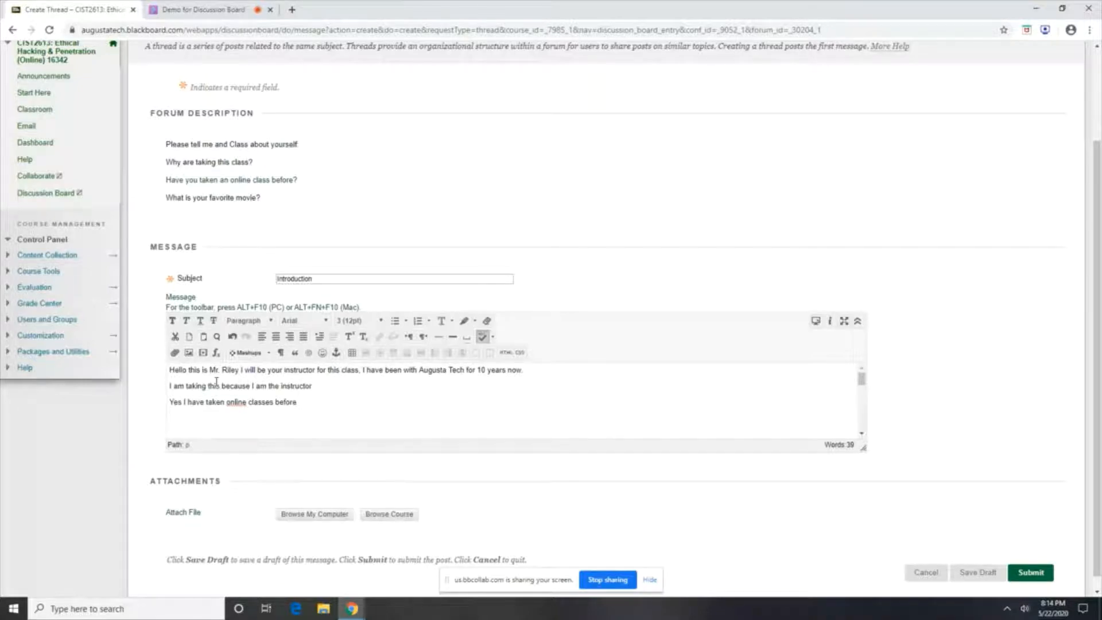
pyautogui.write('M')
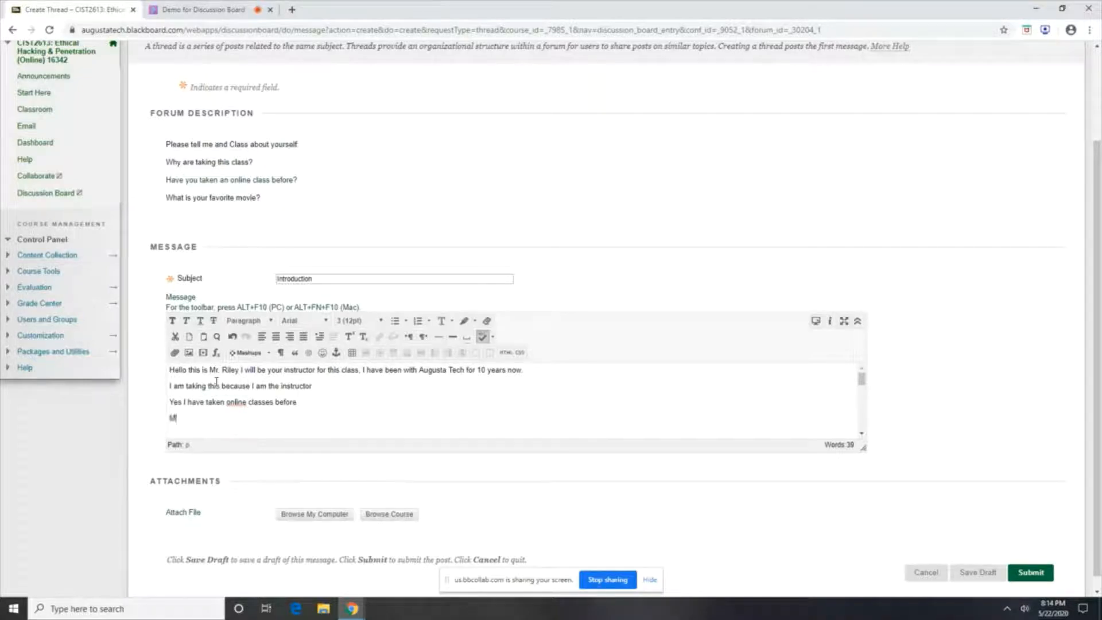
pyautogui.write('y favorite')
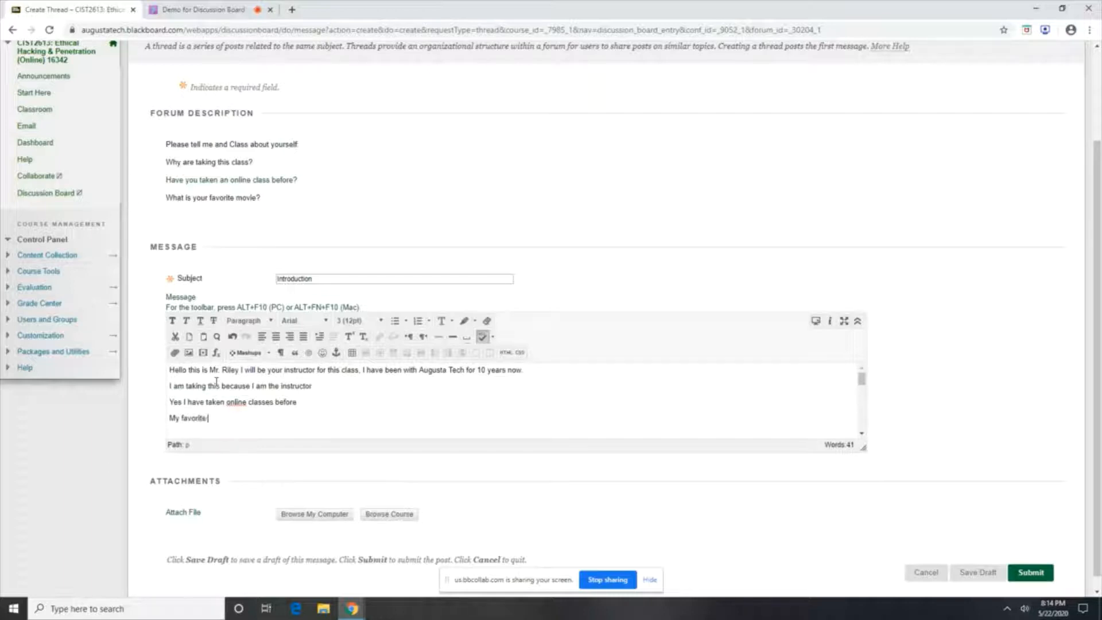
pyautogui.write('movie')
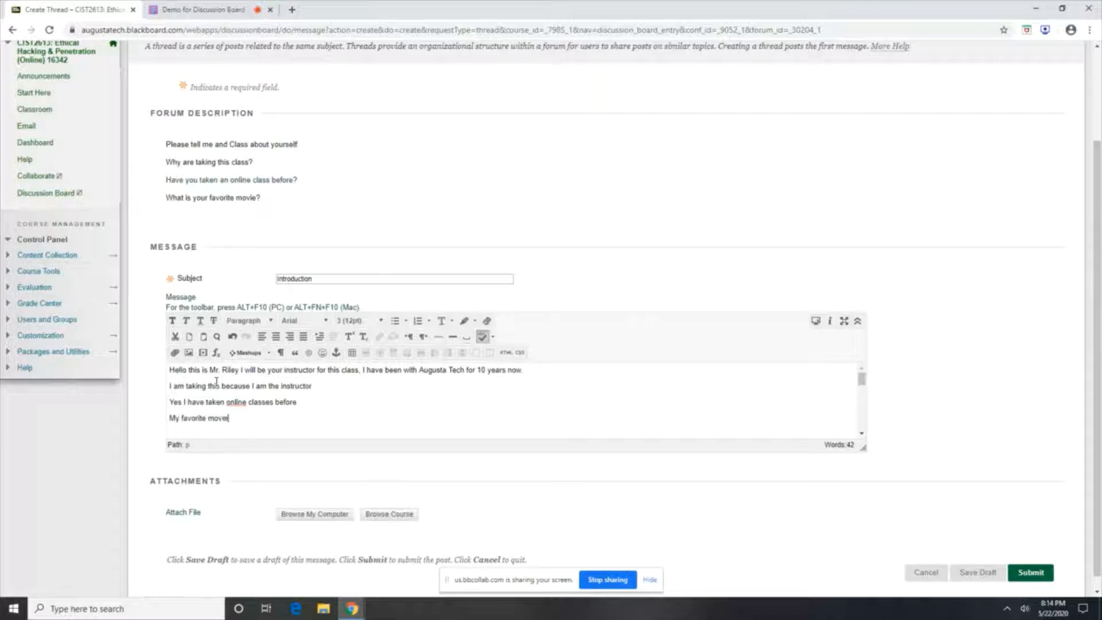
pyautogui.write('is anything')
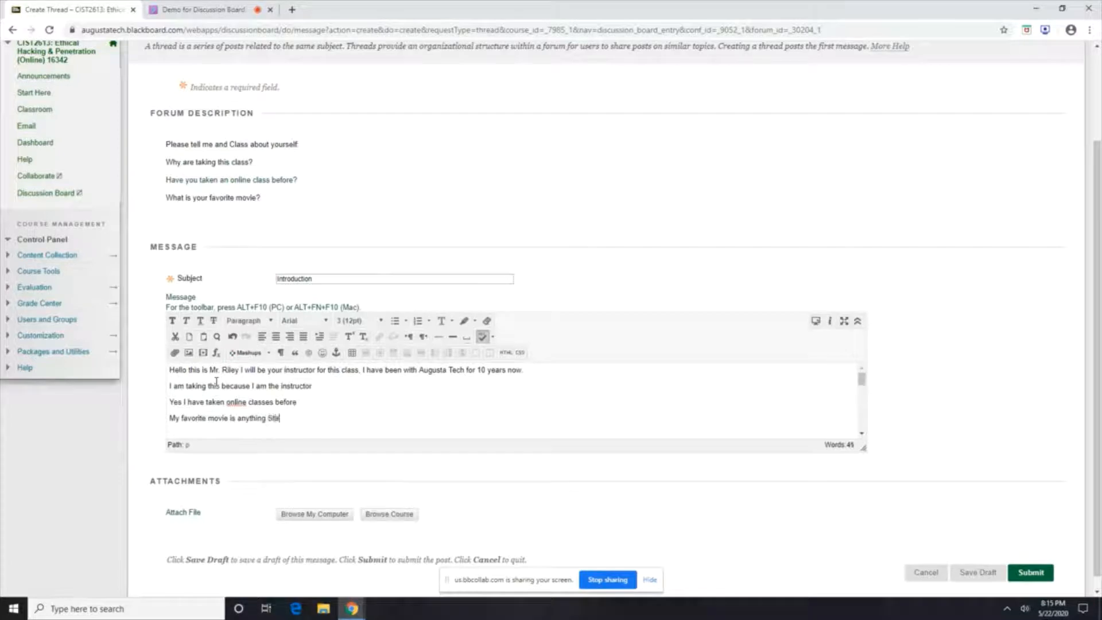
pyautogui.write('Star Trek')
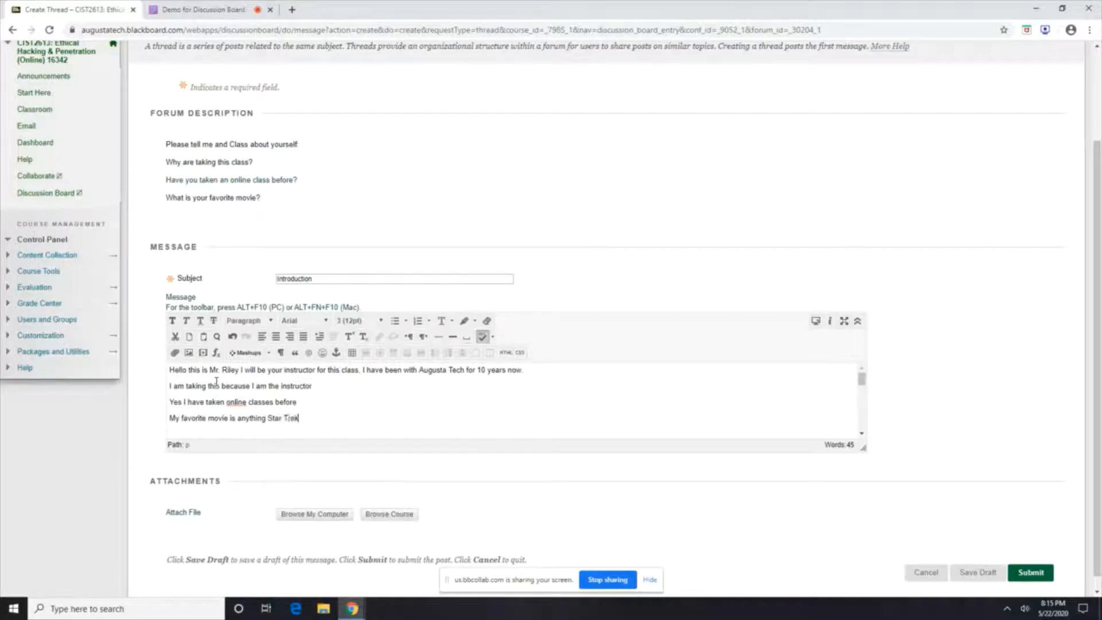
pyautogui.write('.')
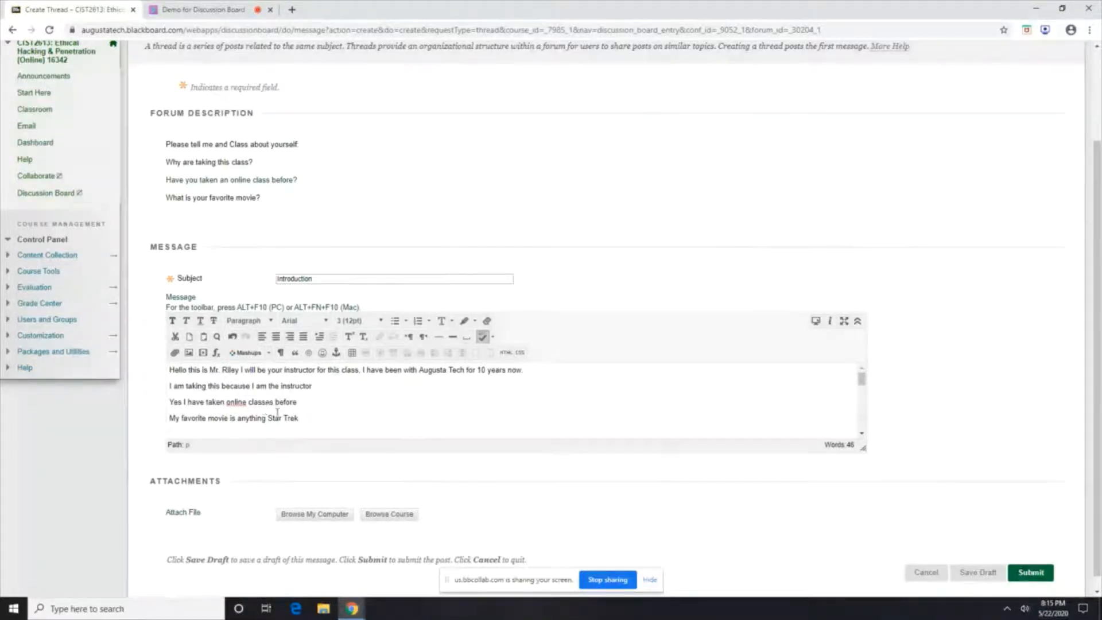
pyautogui.moveTo(360, 447)
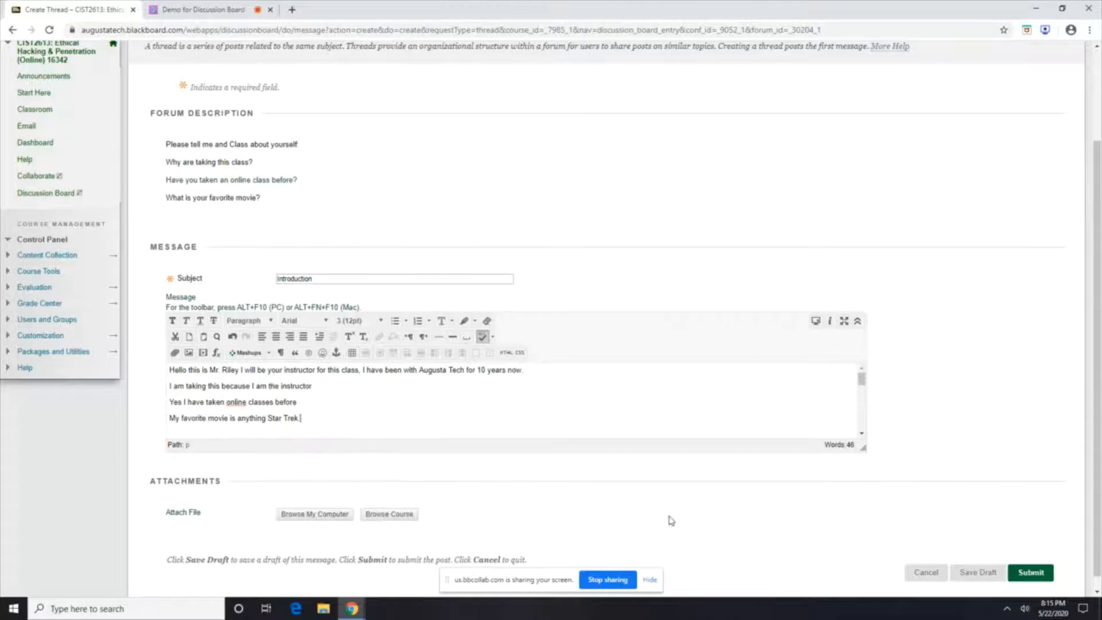
pyautogui.scroll(-3)
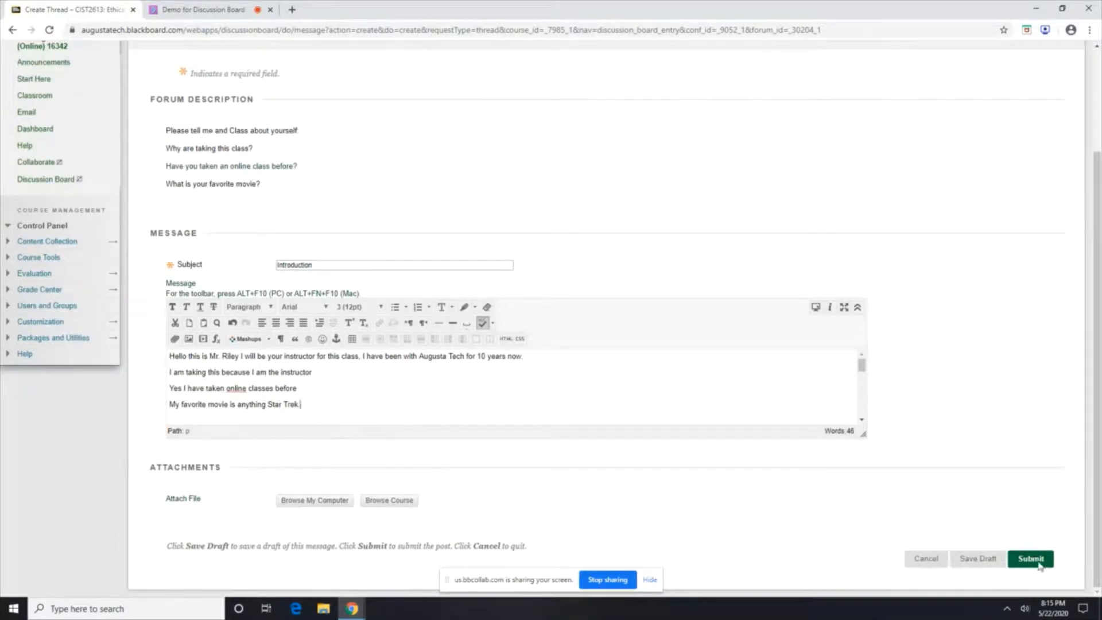
# - Submit the Introduction thread and go to the Start Here content area
pyautogui.click(1029, 559)
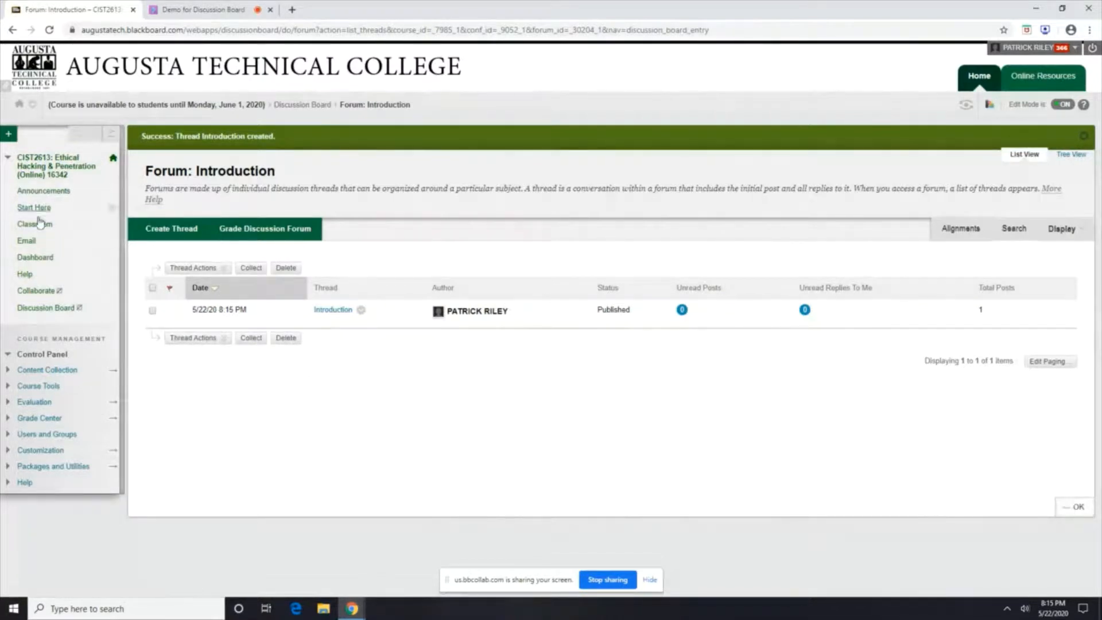
pyautogui.click(34, 208)
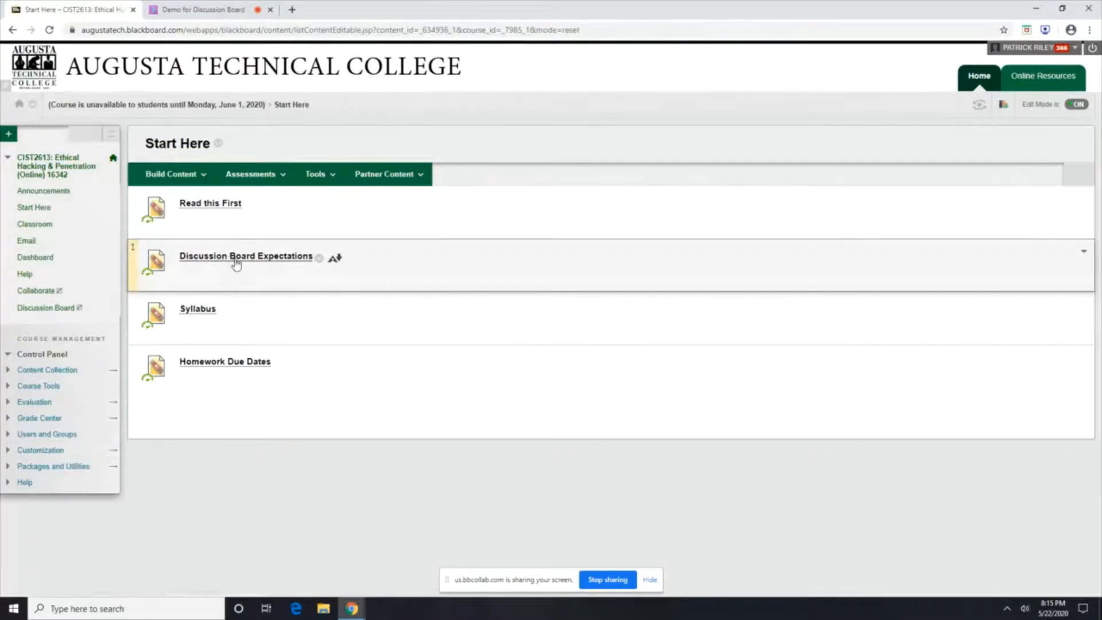
pyautogui.click(245, 255)
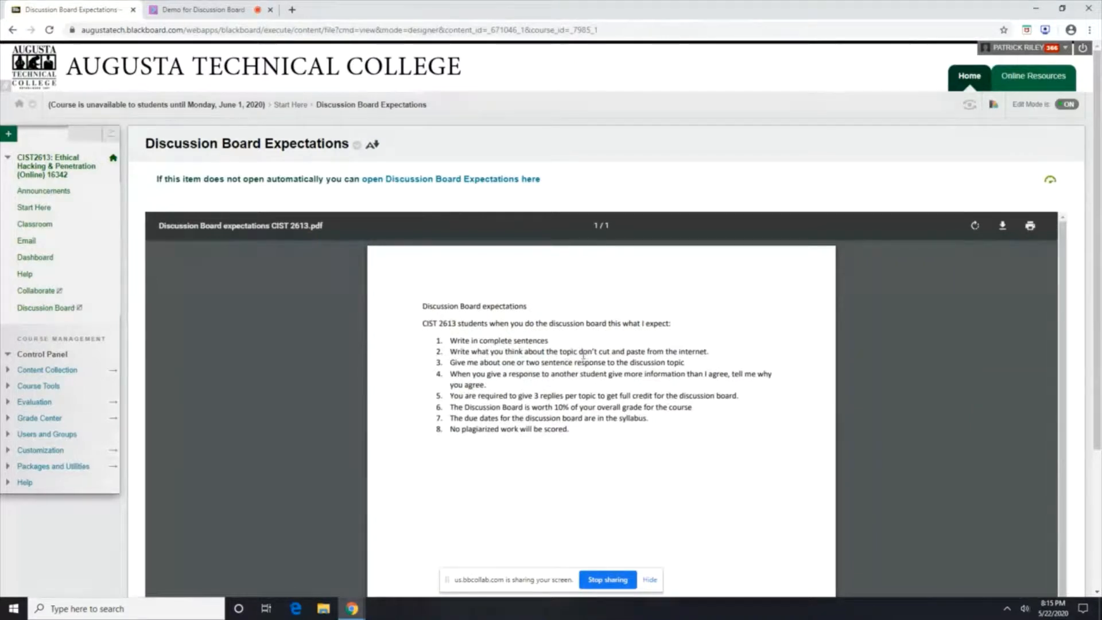
pyautogui.moveTo(731, 360)
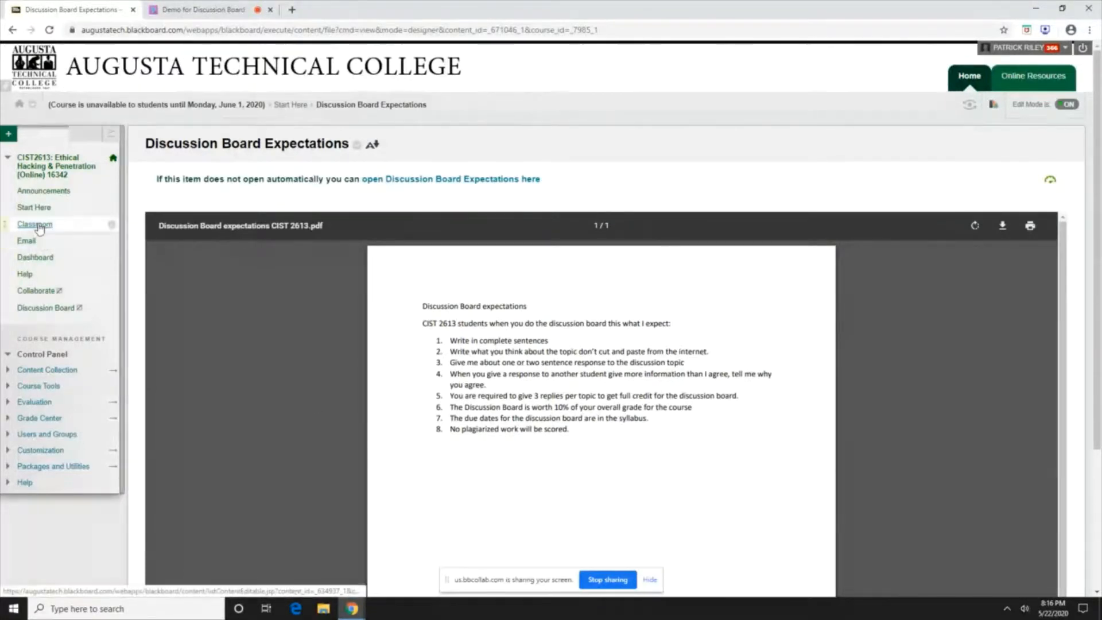
pyautogui.click(33, 207)
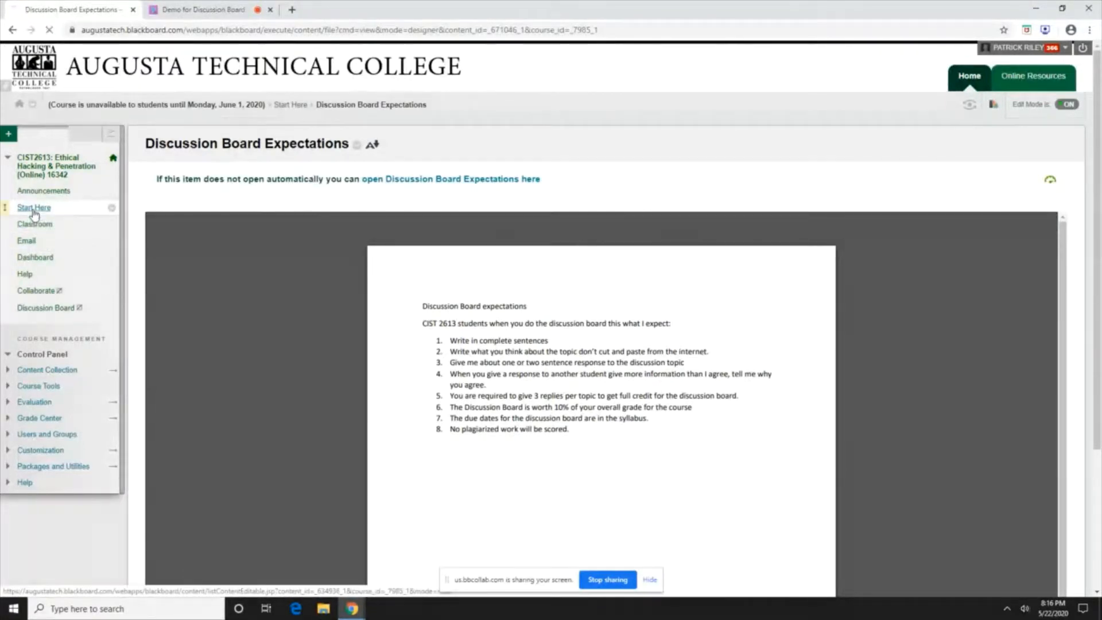
pyautogui.click(34, 207)
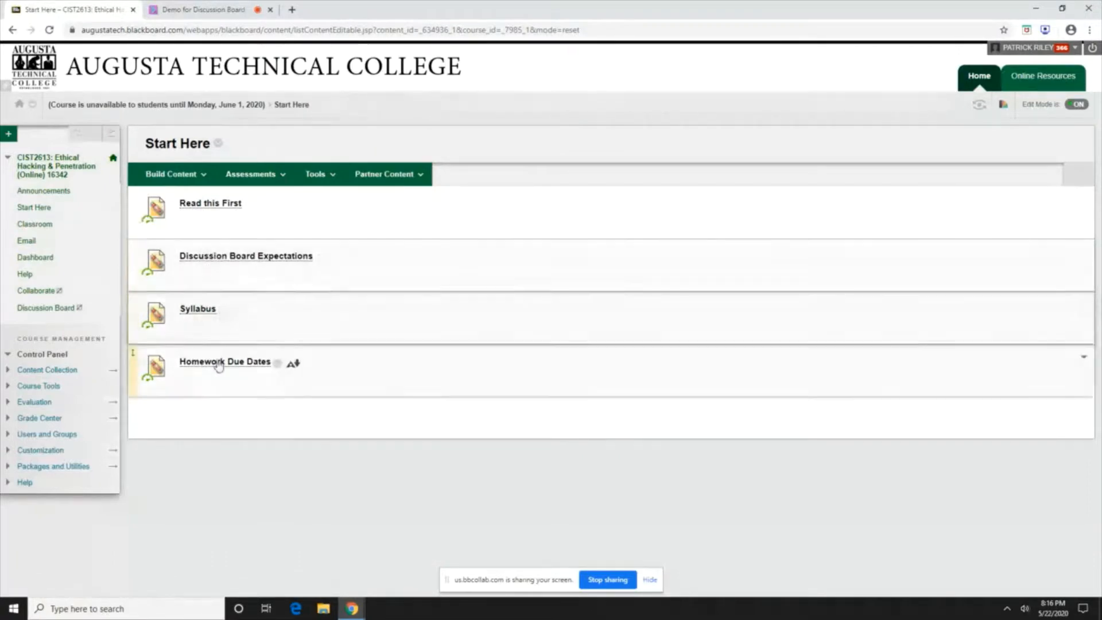
# - Download the Homework Due Dates document and open it in Word
pyautogui.click(225, 361)
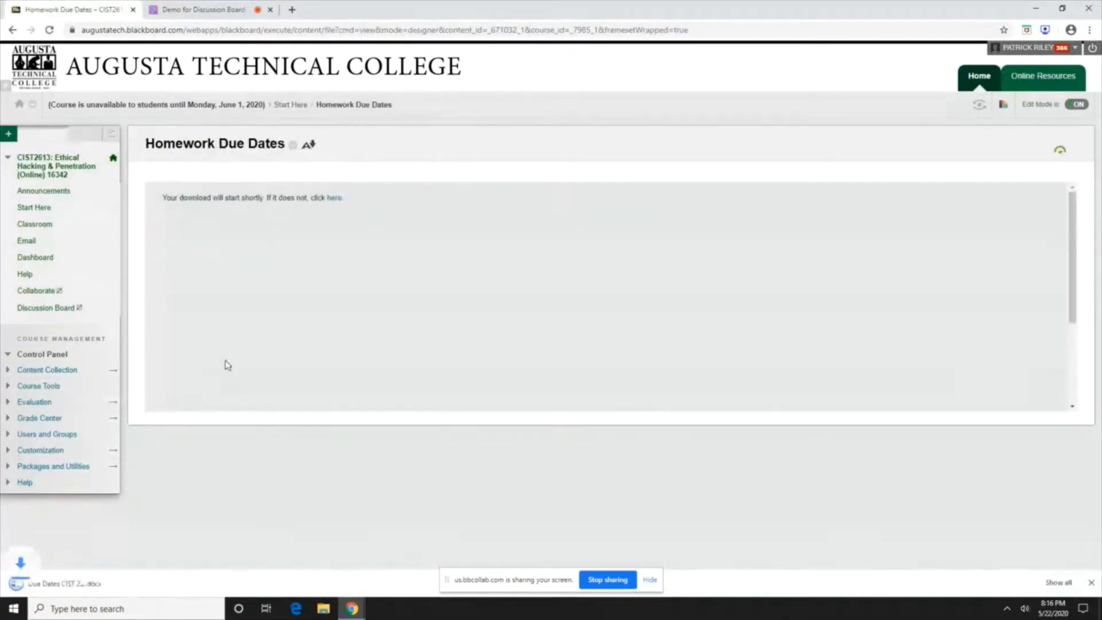
pyautogui.click(63, 583)
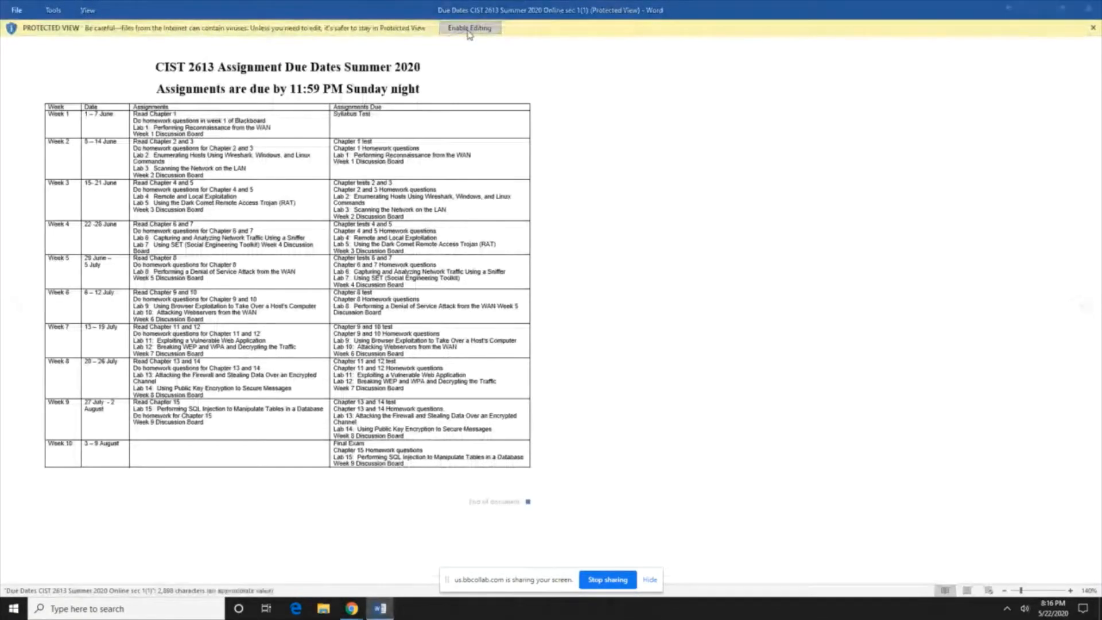
# - Enable editing in the due dates document and scroll the table to Week 10
pyautogui.click(469, 28)
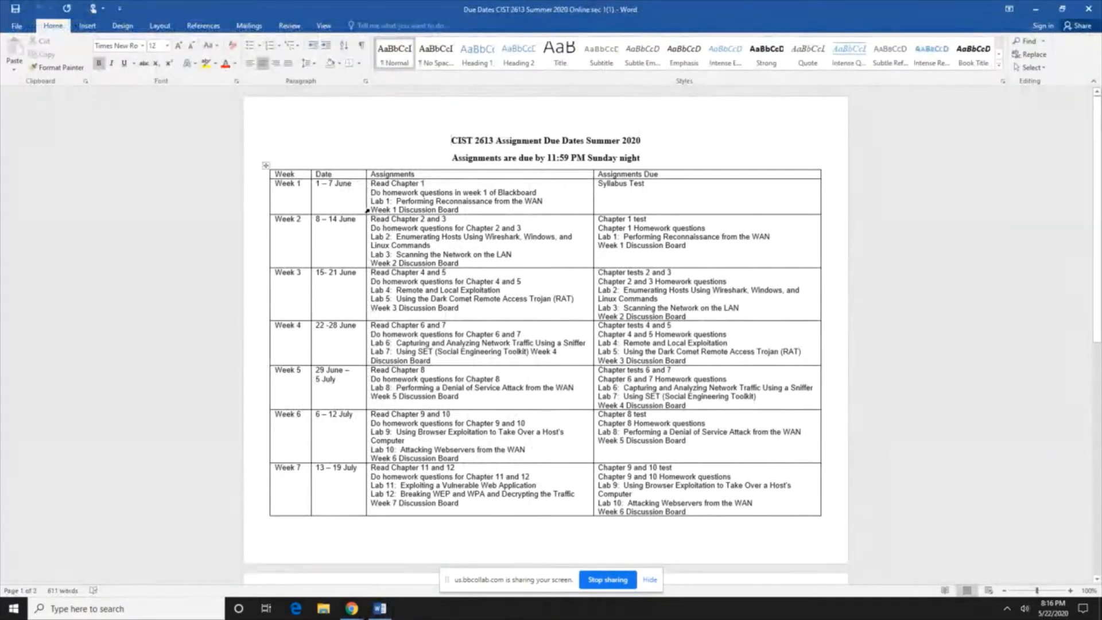
pyautogui.click(461, 209)
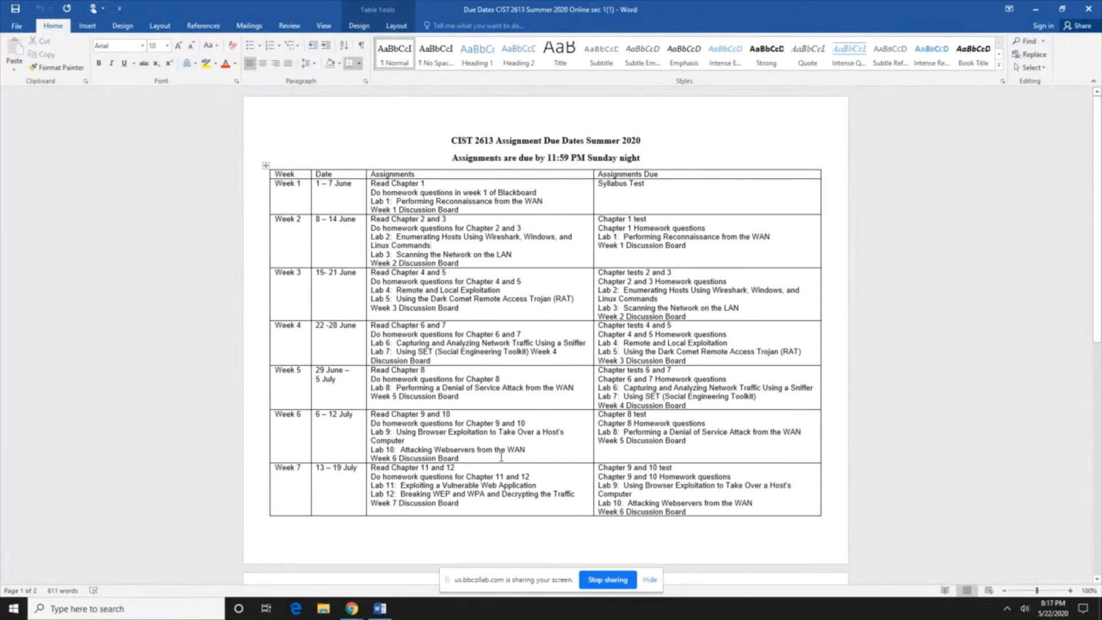
pyautogui.scroll(-3)
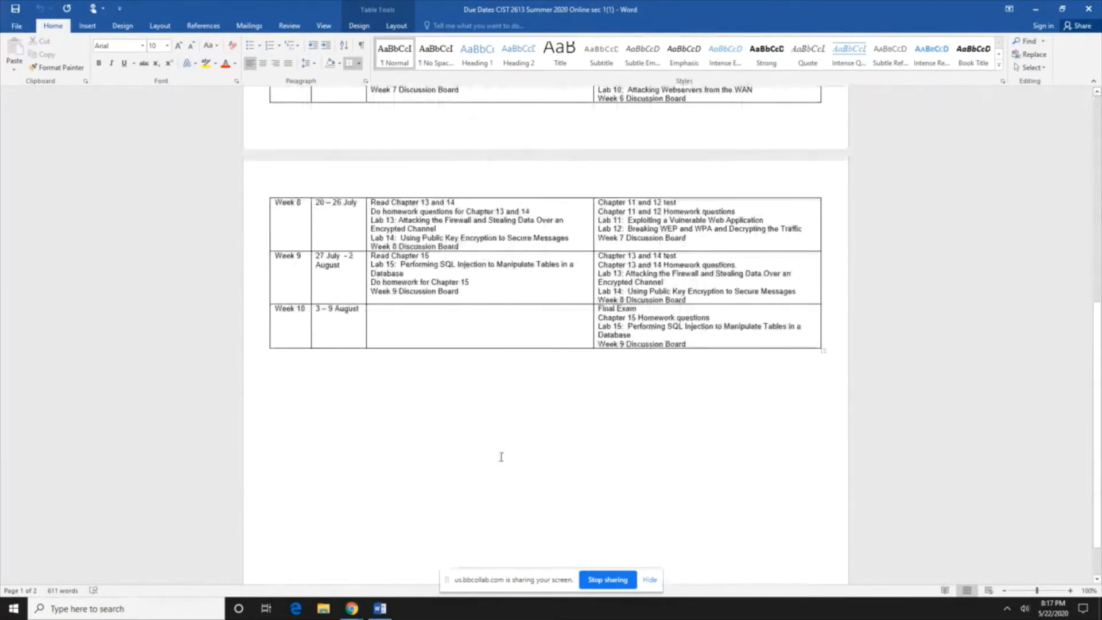